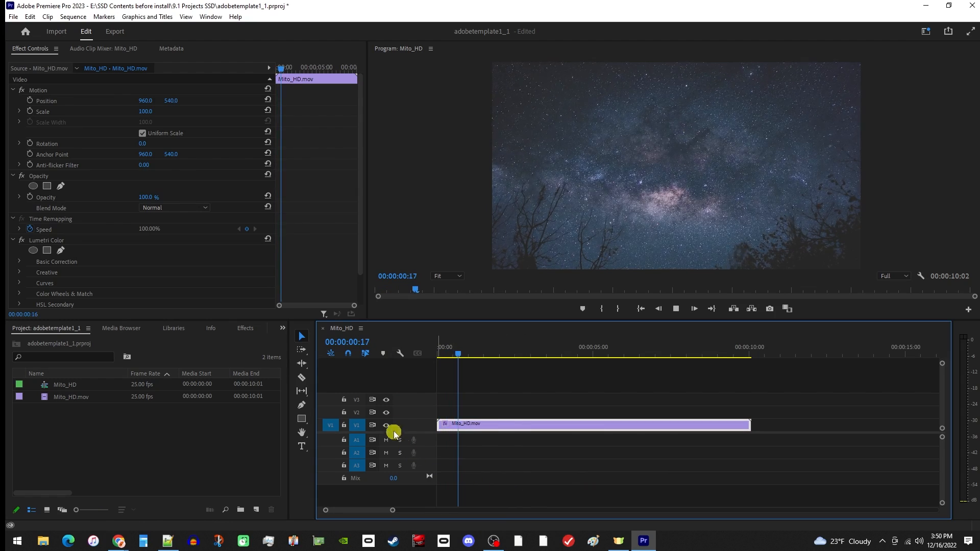
Step: Move the playhead to about 00:00:02:10 on the timeline
left_click(511, 354)
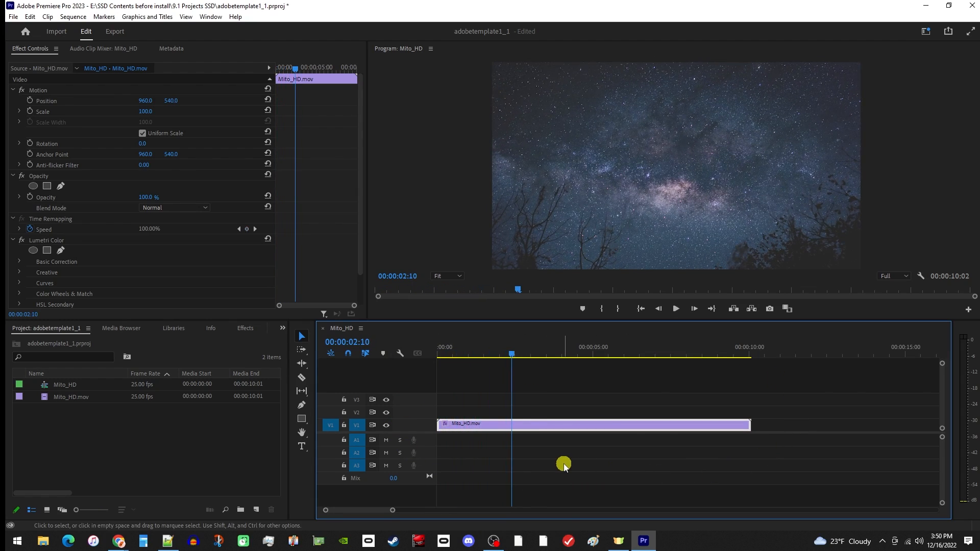
mouse_move(430, 452)
type("Text Reveal")
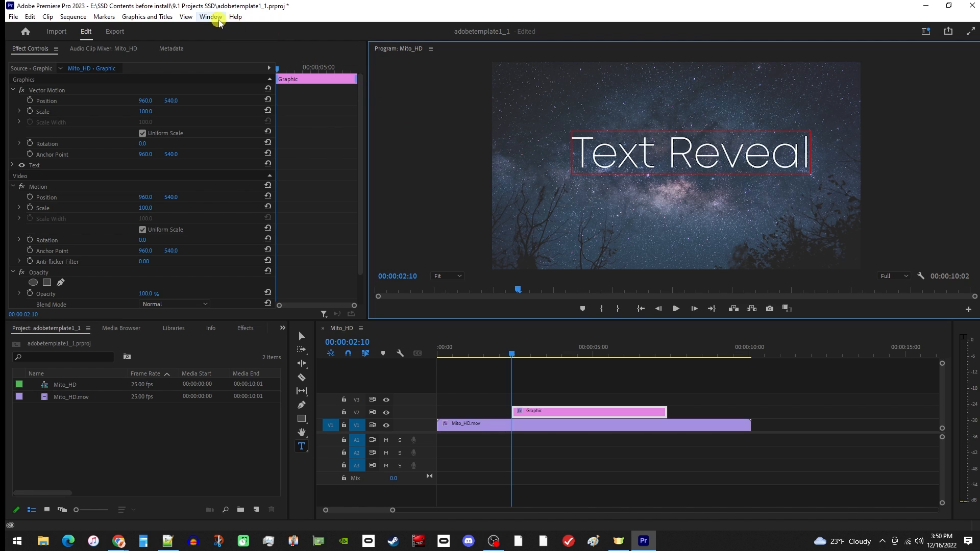
Step: Show the Essential Graphics panel from the Window menu
left_click(211, 17)
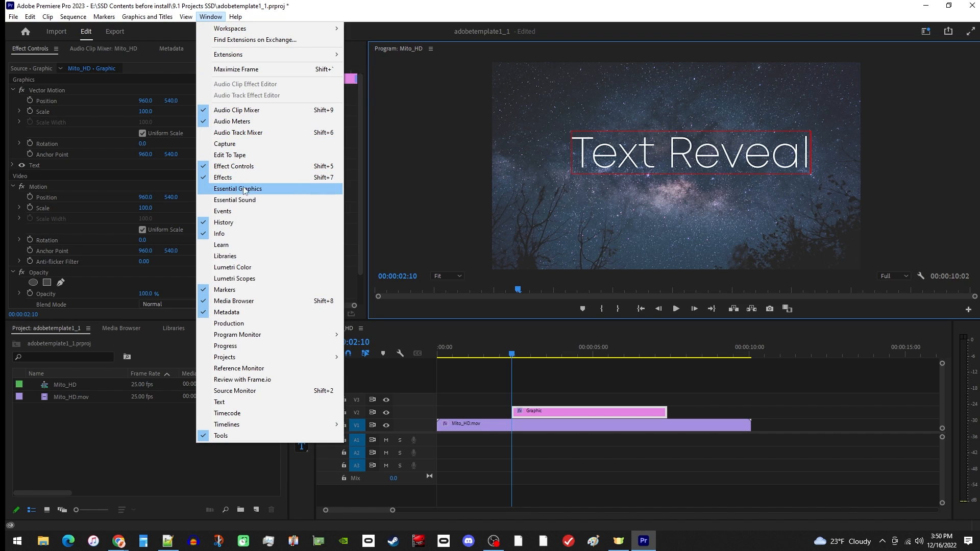
left_click(238, 189)
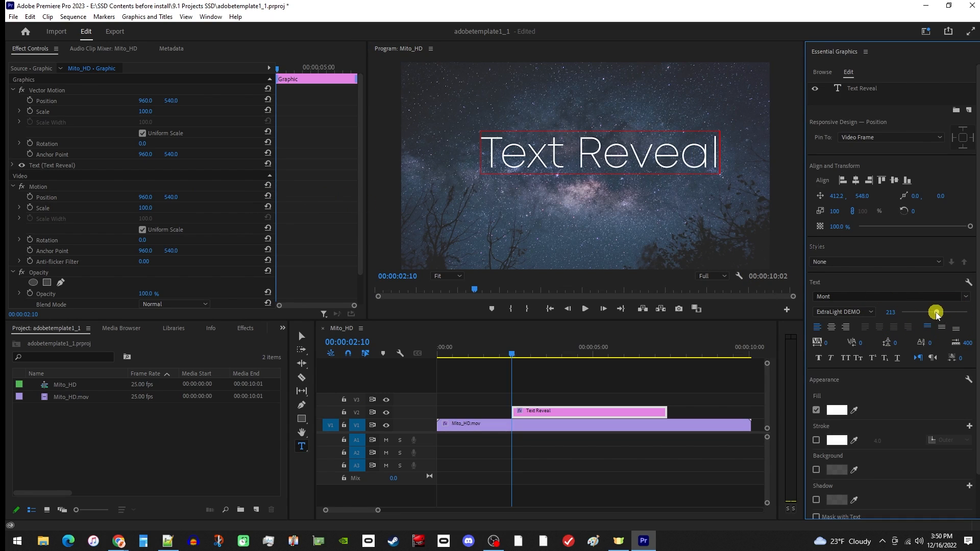
Step: Set the title's font size to 210 and align it to vertical center
left_click_drag(935, 312, 935, 312)
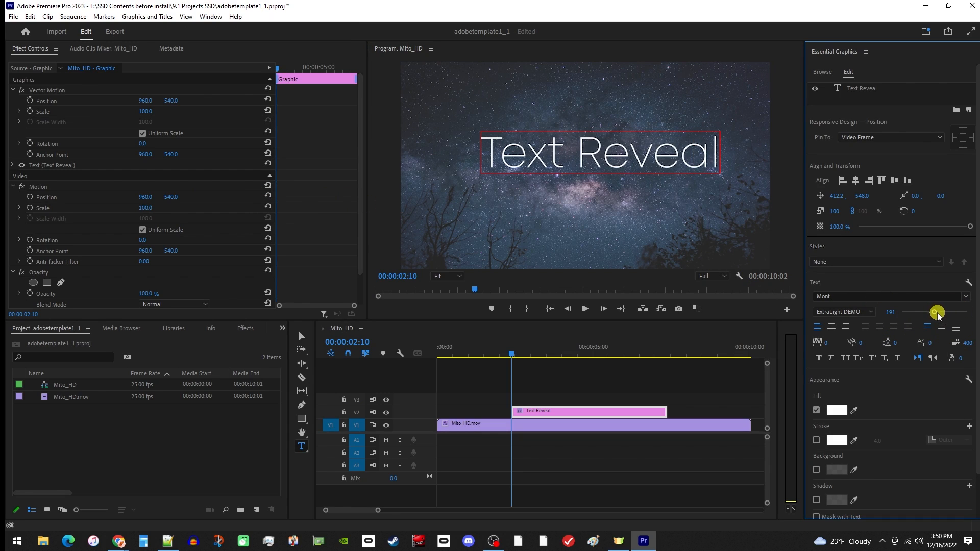
left_click_drag(937, 312, 935, 312)
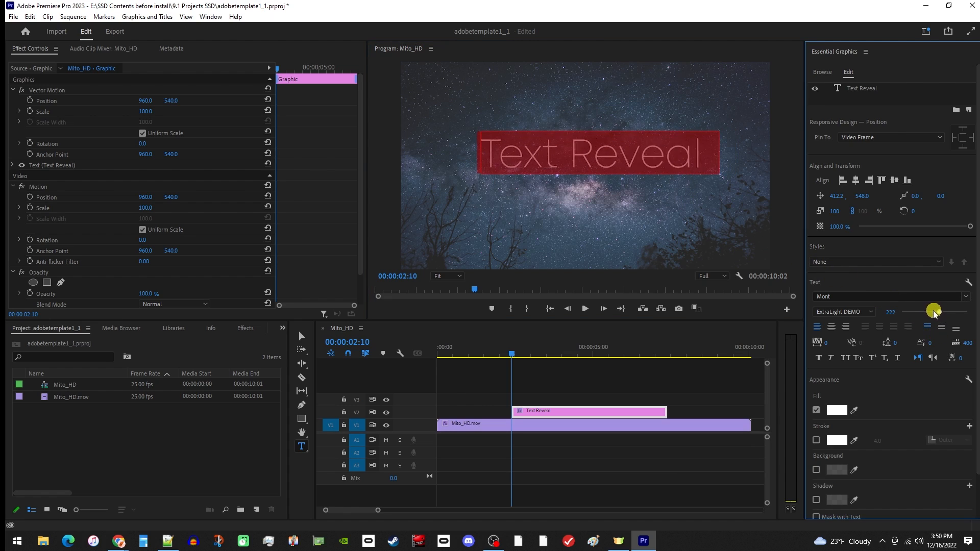
left_click_drag(933, 311, 919, 311)
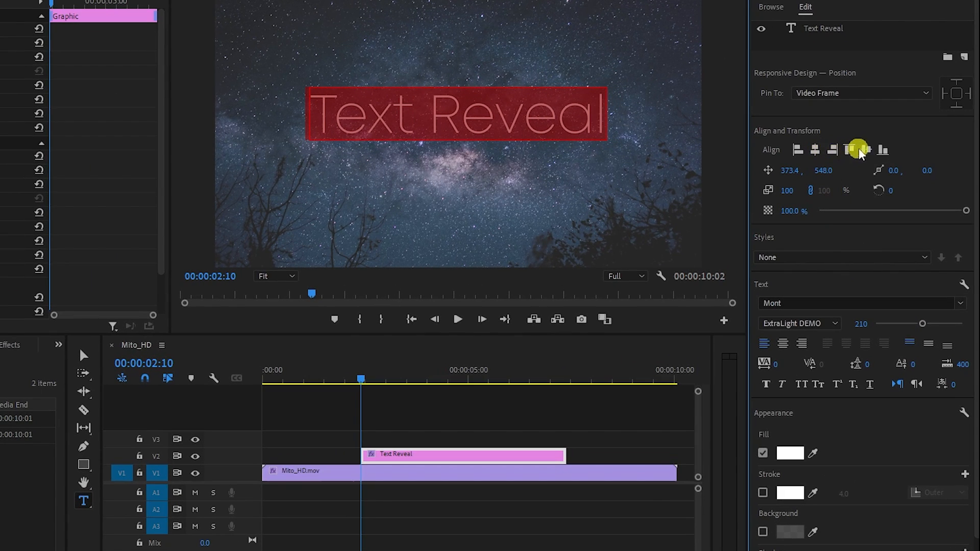
left_click(868, 150)
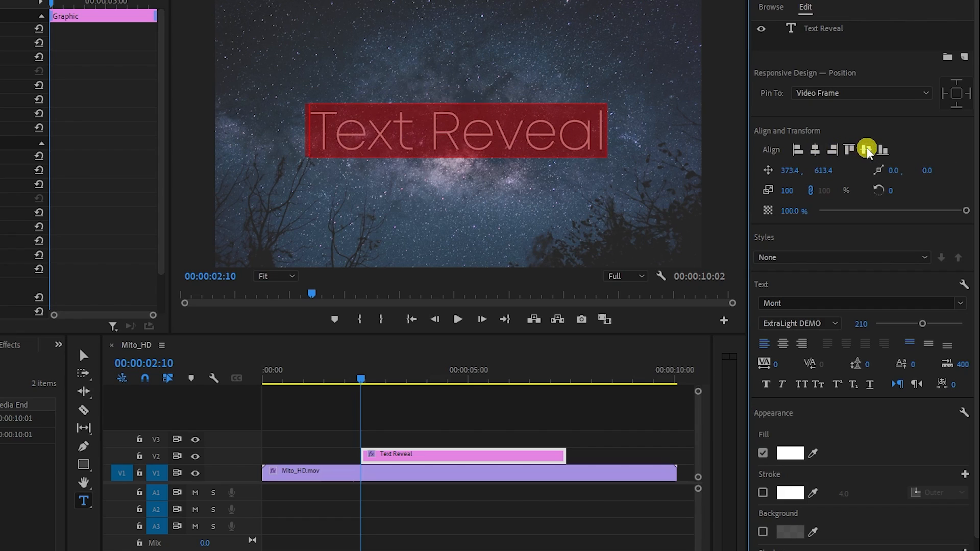
mouse_move(828, 165)
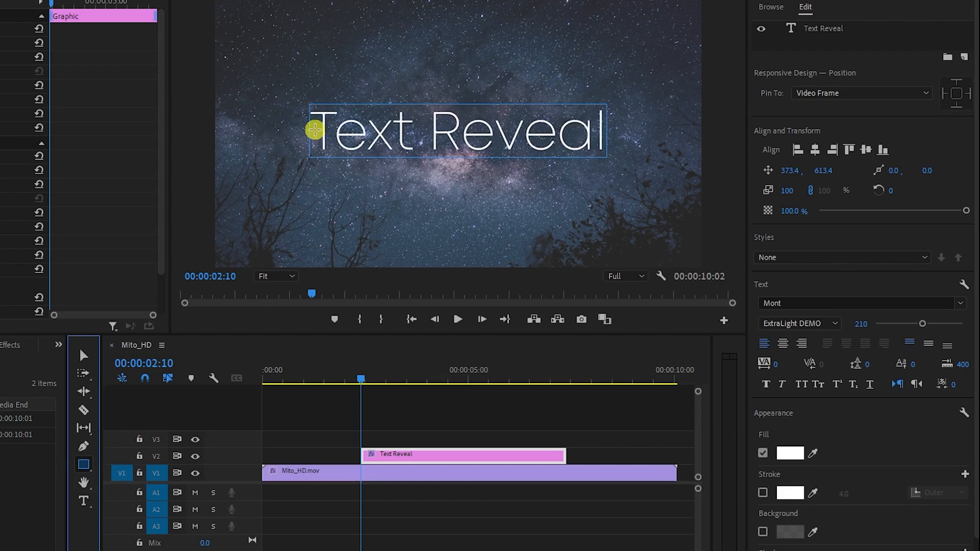
Step: Draw a rectangle over the 'Text Reveal' title and enable Mask with Shape
left_click_drag(315, 129, 619, 162)
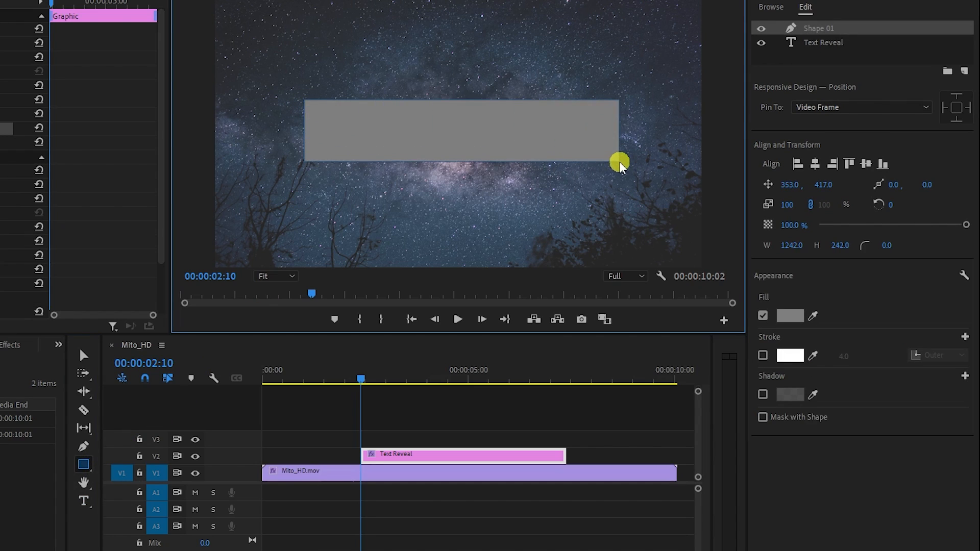
left_click_drag(620, 164, 618, 162)
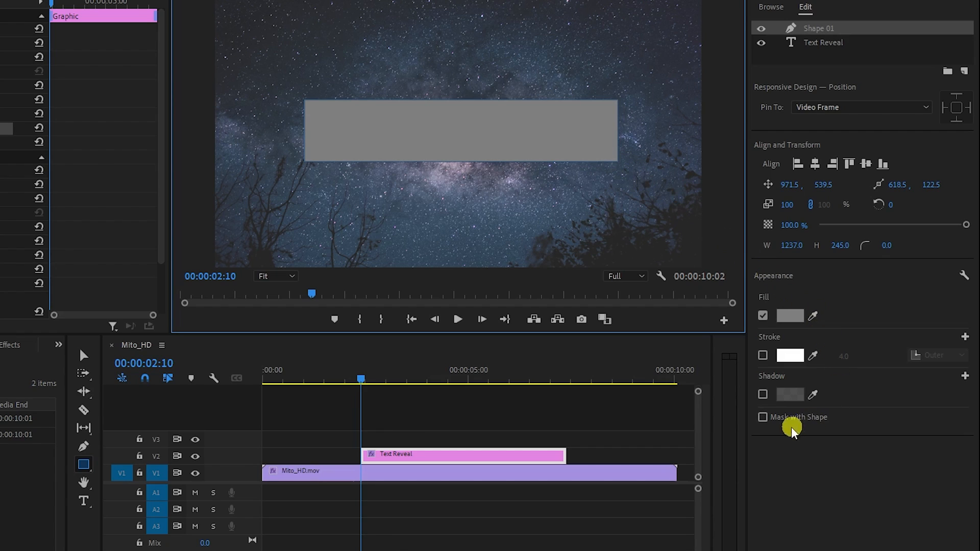
left_click(762, 417)
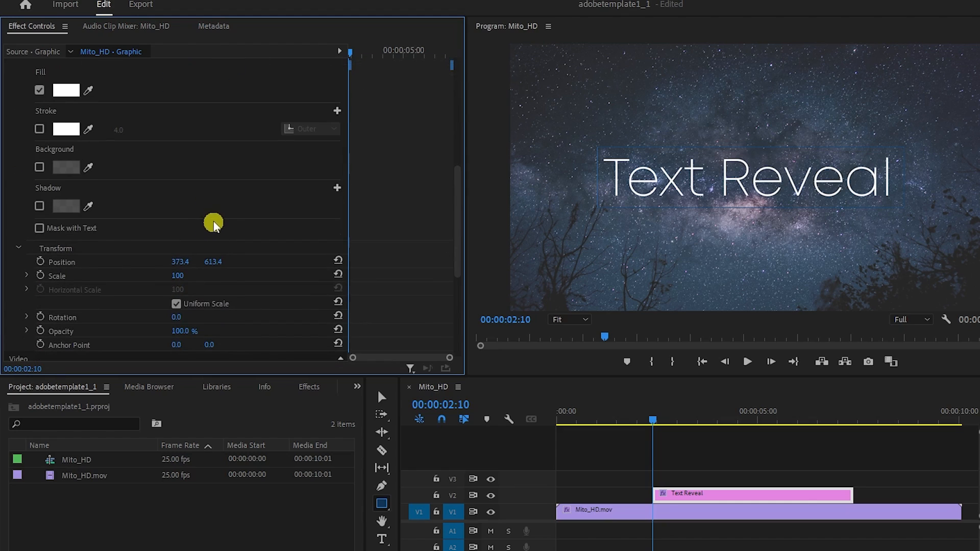
Step: Drag the text Transform Position Y down to 827.4 so the title is hidden
scroll("down", 3)
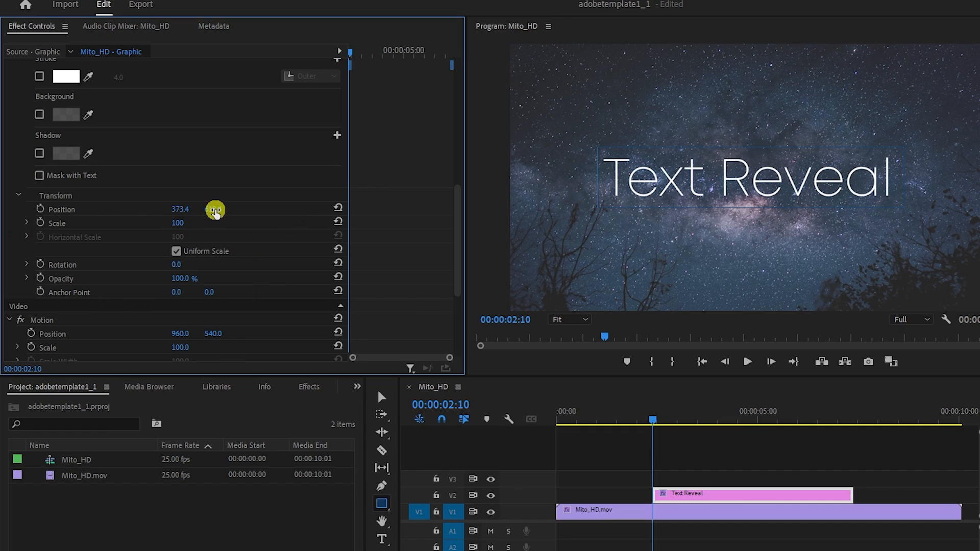
left_click_drag(215, 209, 262, 209)
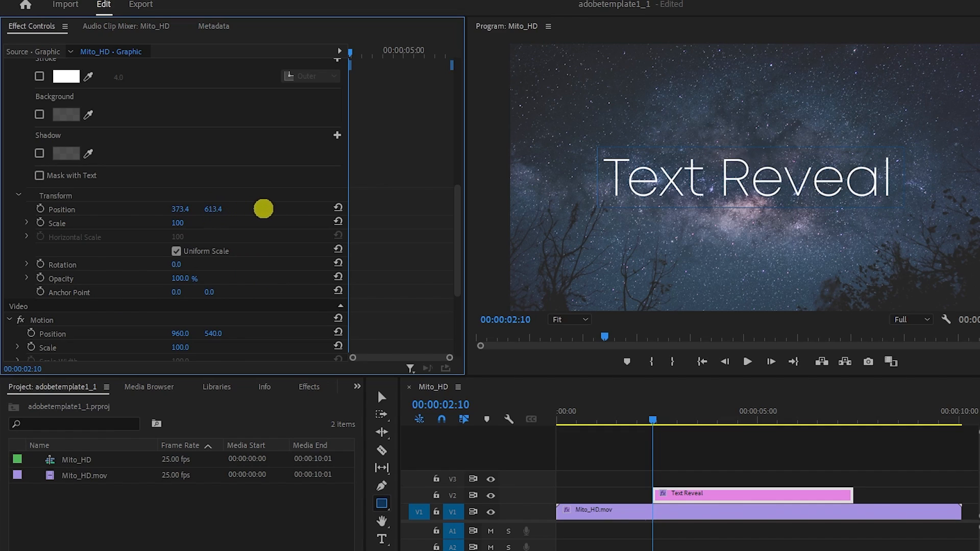
left_click_drag(262, 208, 379, 221)
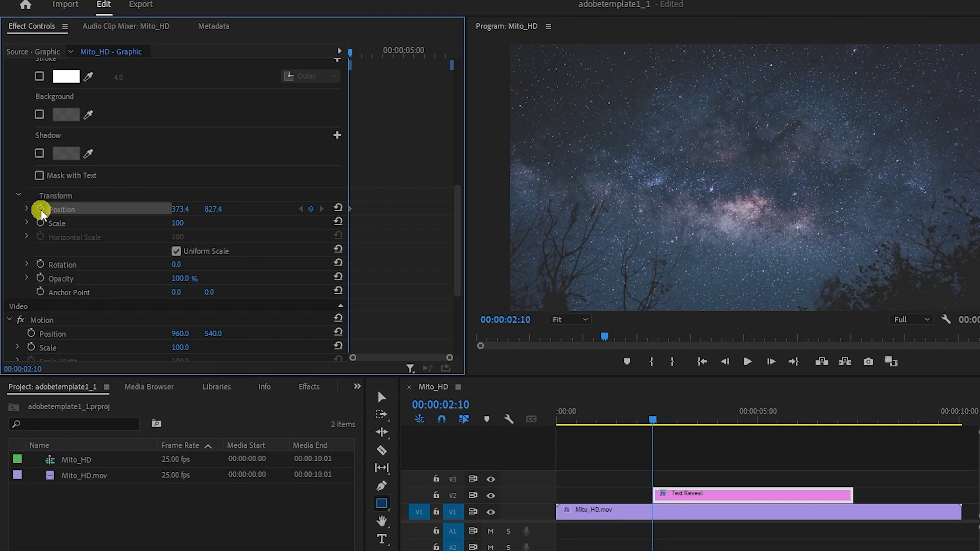
mouse_move(352, 53)
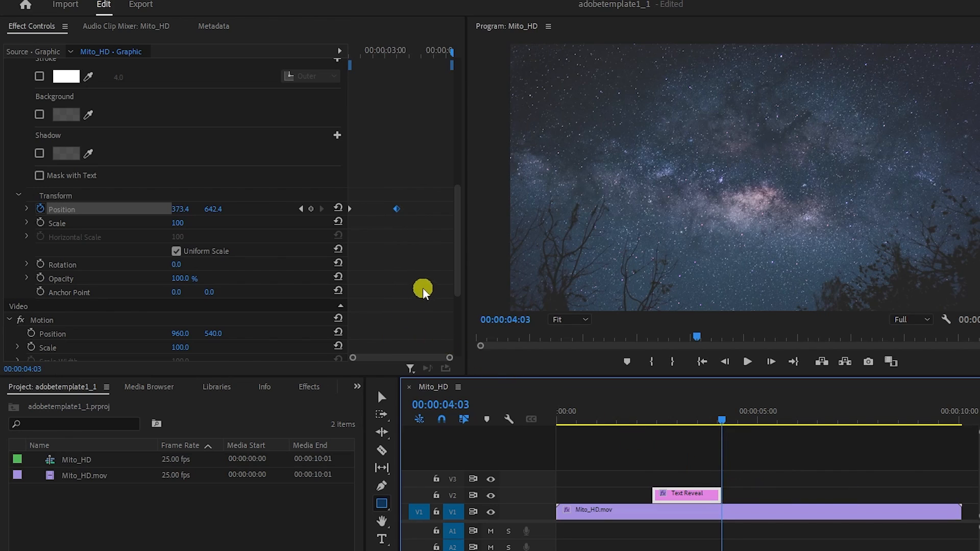
mouse_move(429, 261)
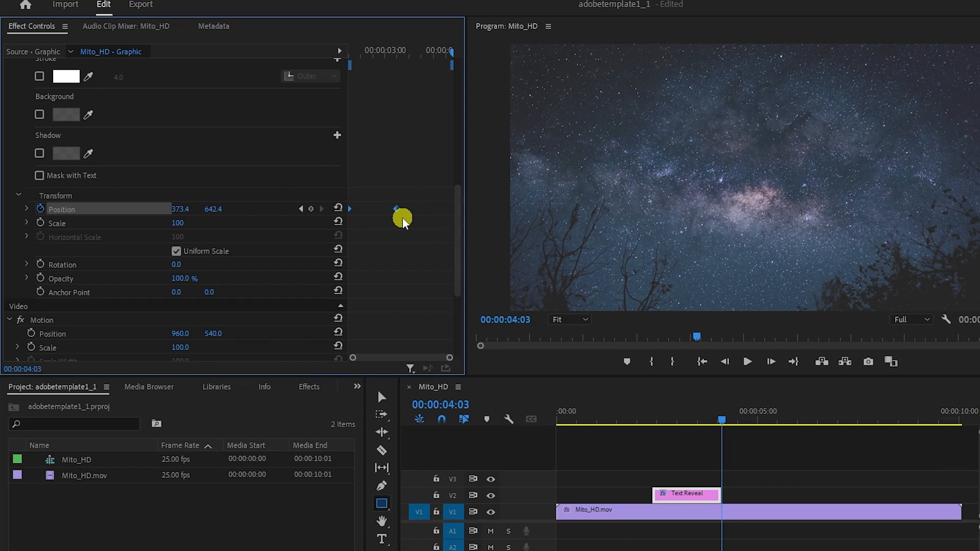
Step: Open the context menu of the second Position keyframe
right_click(400, 209)
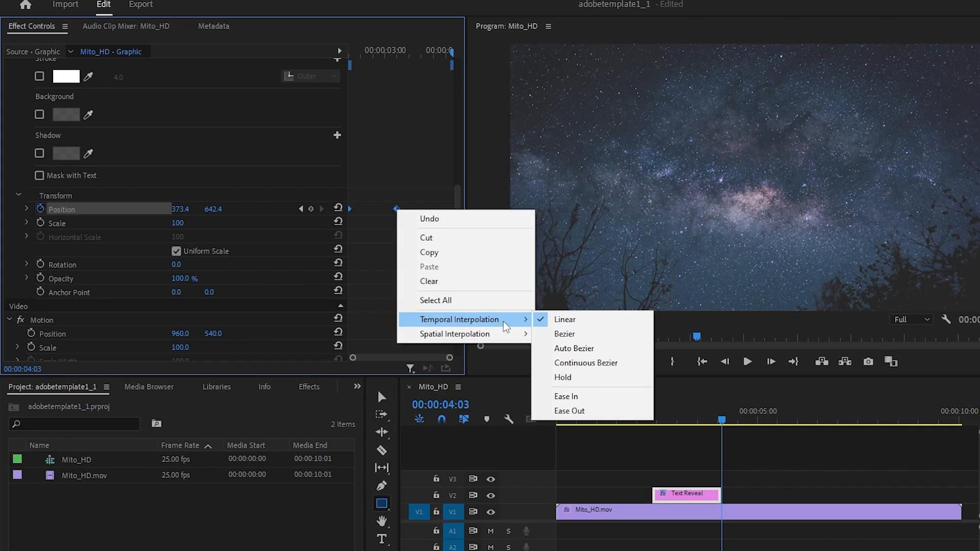
mouse_move(616, 401)
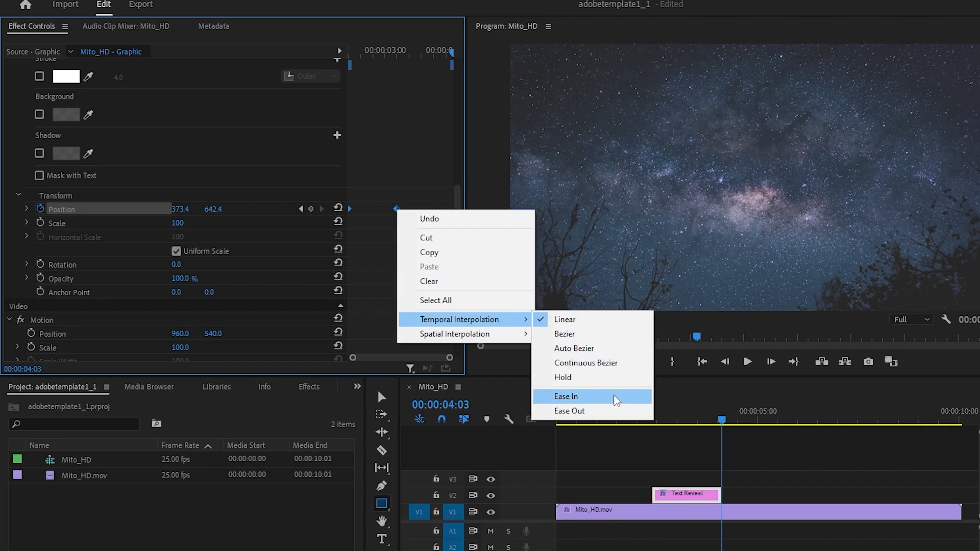